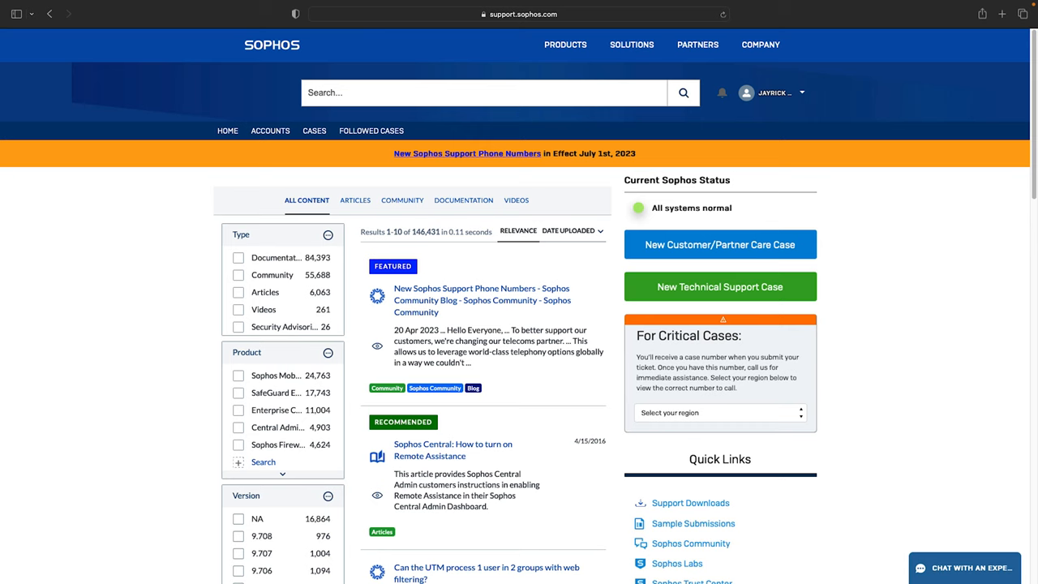
pyautogui.moveTo(215, 202)
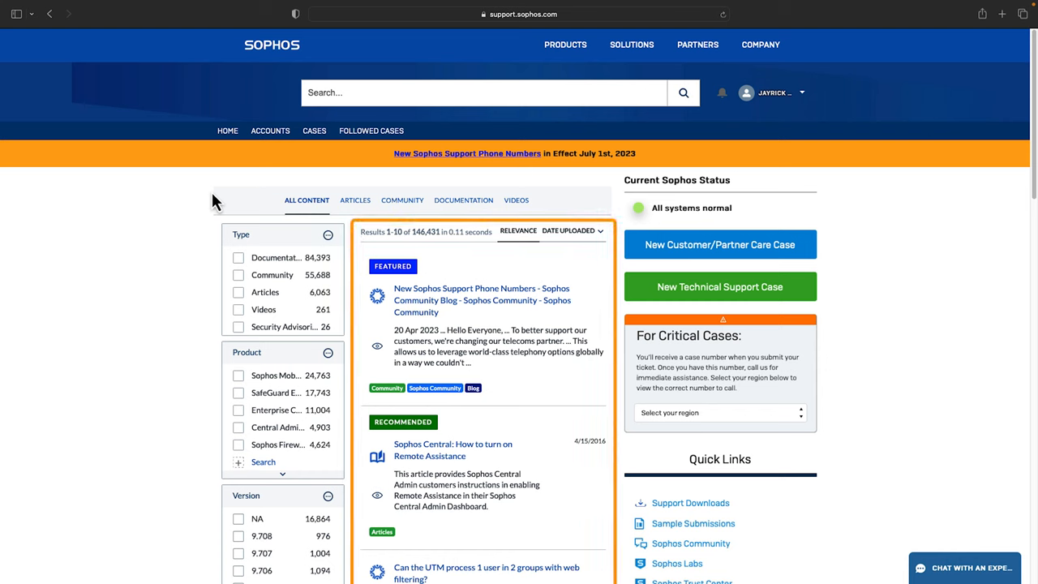
# Filter the home page results to show only English-language articles.
pyautogui.scroll(-3)
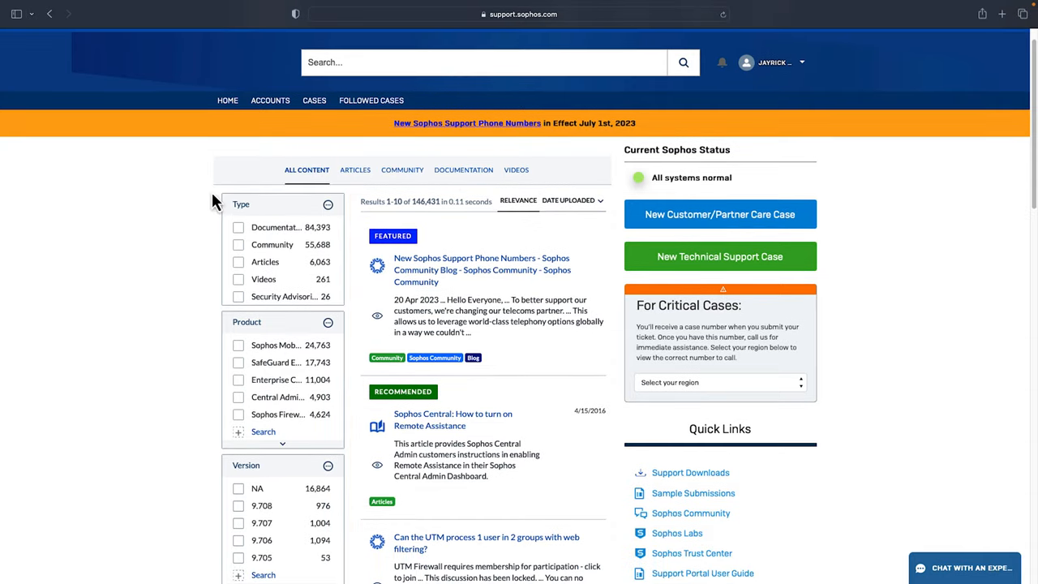
pyautogui.scroll(-3)
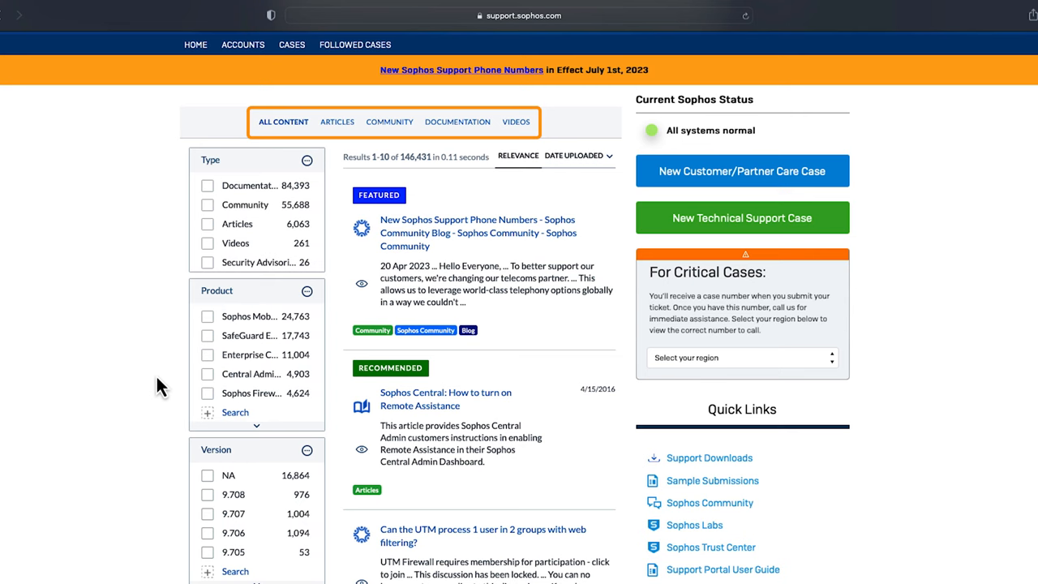
pyautogui.click(336, 122)
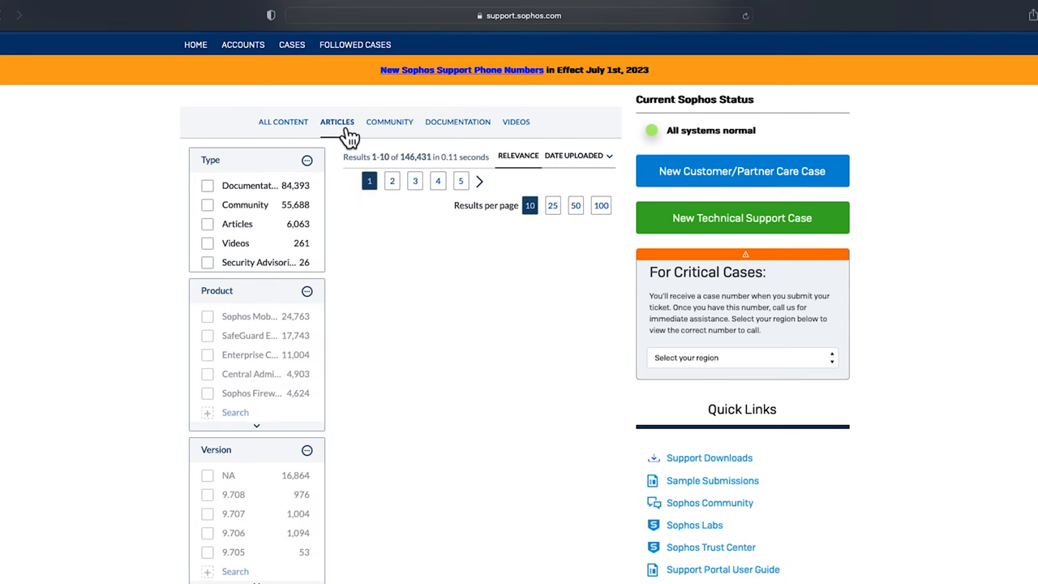
pyautogui.click(338, 122)
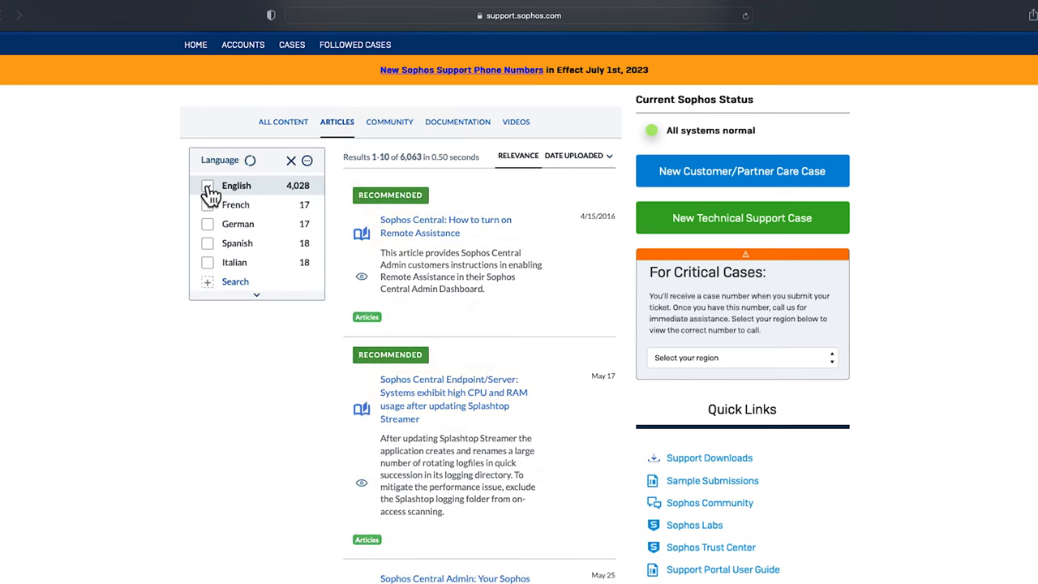
pyautogui.click(208, 185)
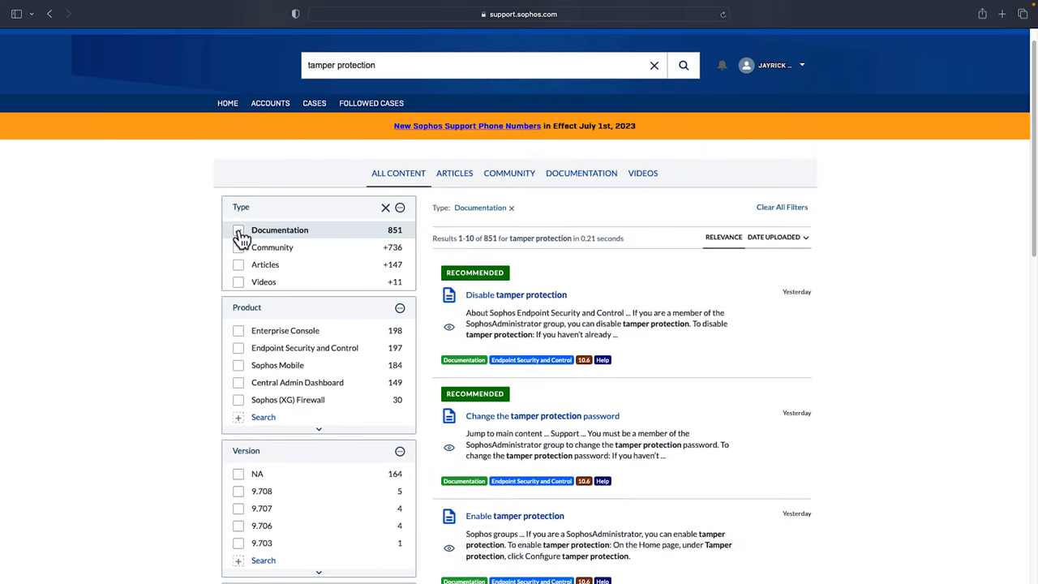
# Remove the Documentation filter from the tamper protection results.
pyautogui.click(239, 382)
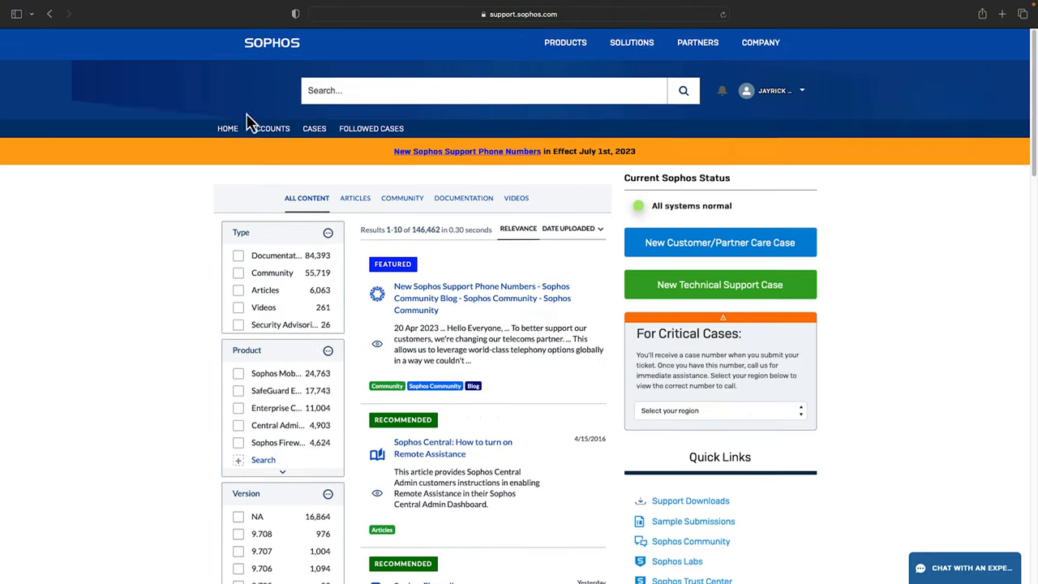
pyautogui.scroll(-3)
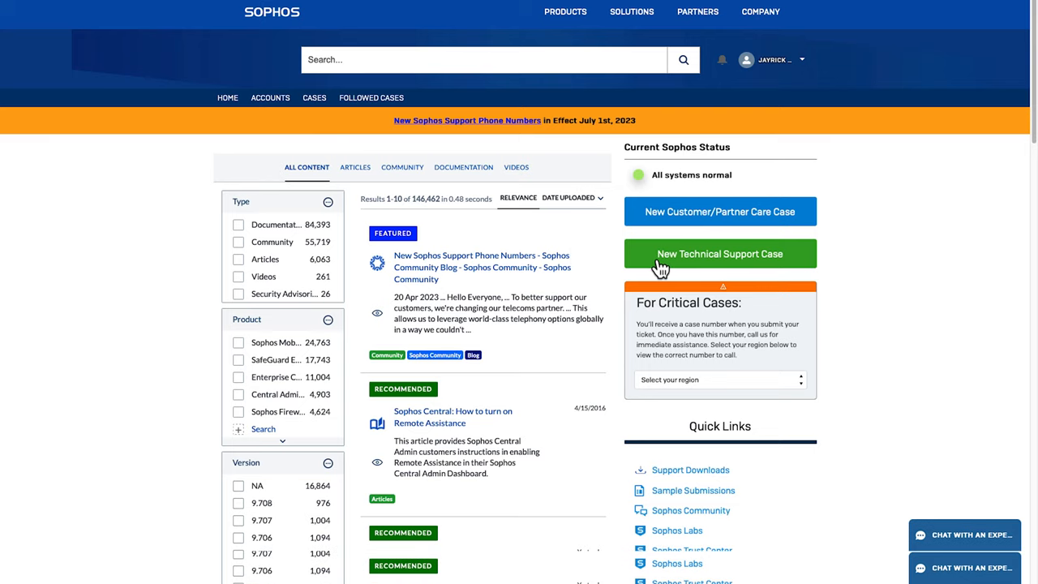
# Start a new technical support case with Low severity and choose a support team.
pyautogui.click(720, 254)
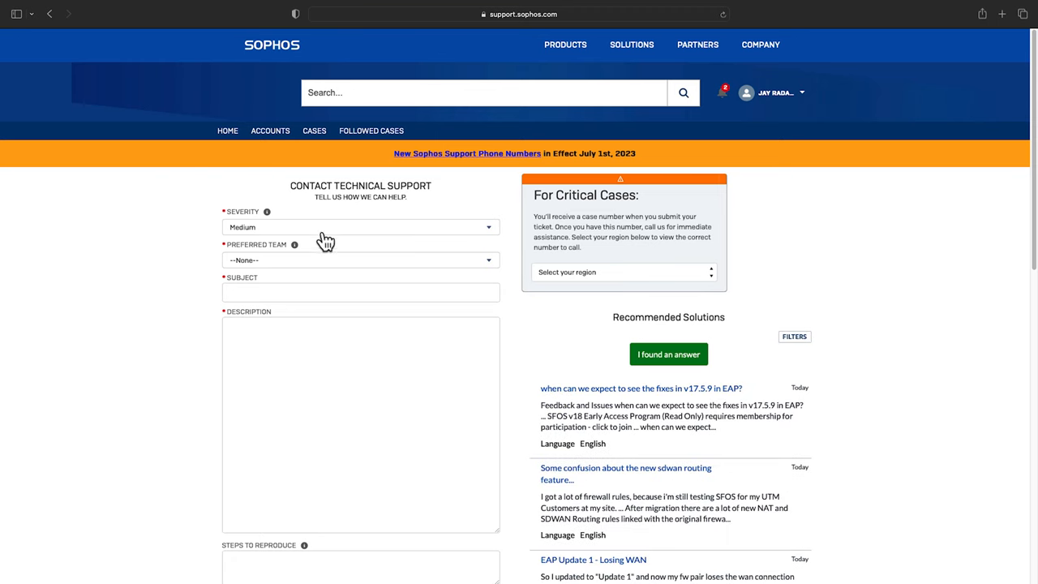
pyautogui.click(360, 227)
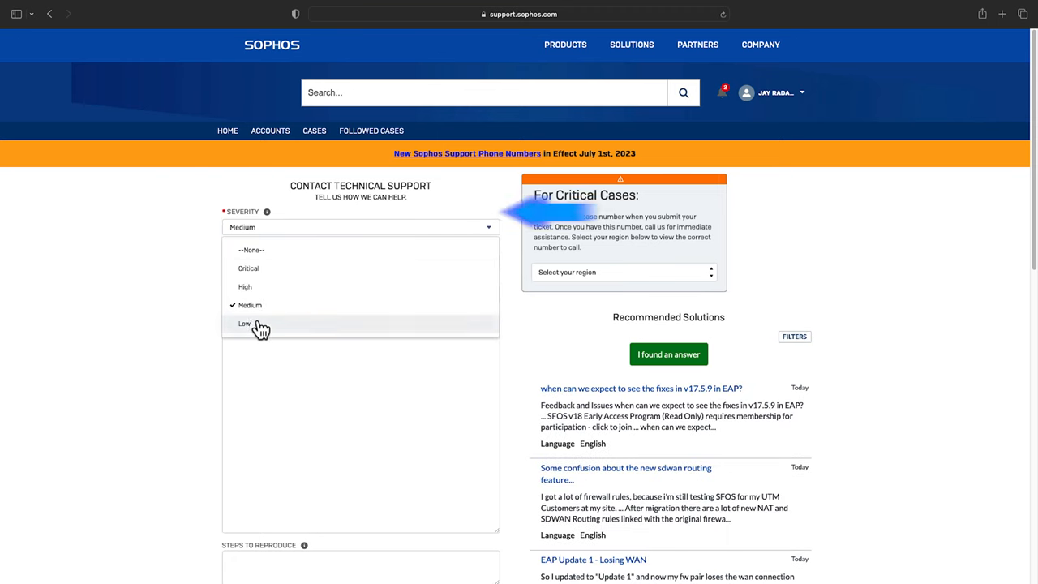
pyautogui.click(244, 323)
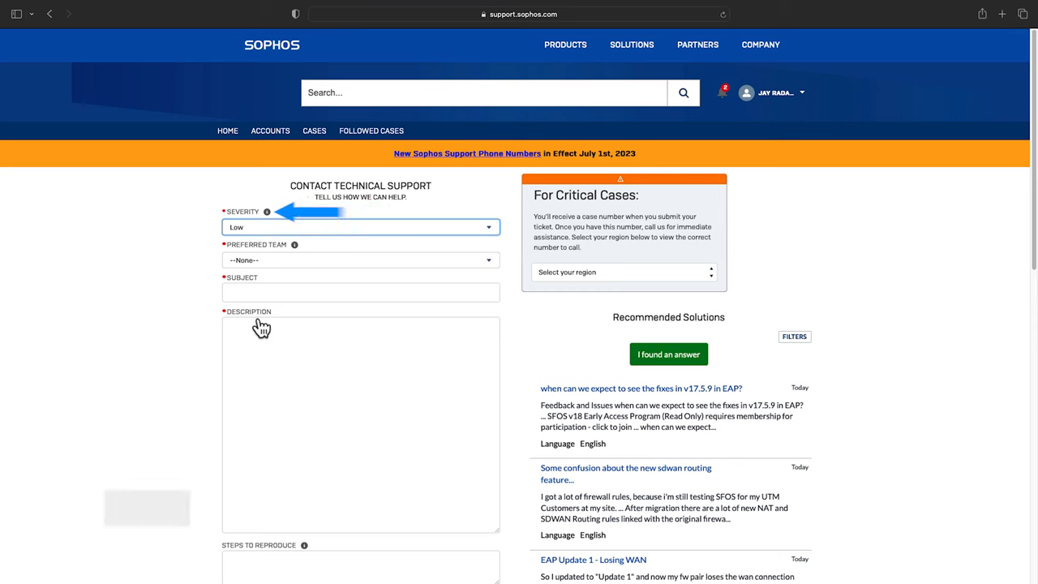
pyautogui.click(360, 259)
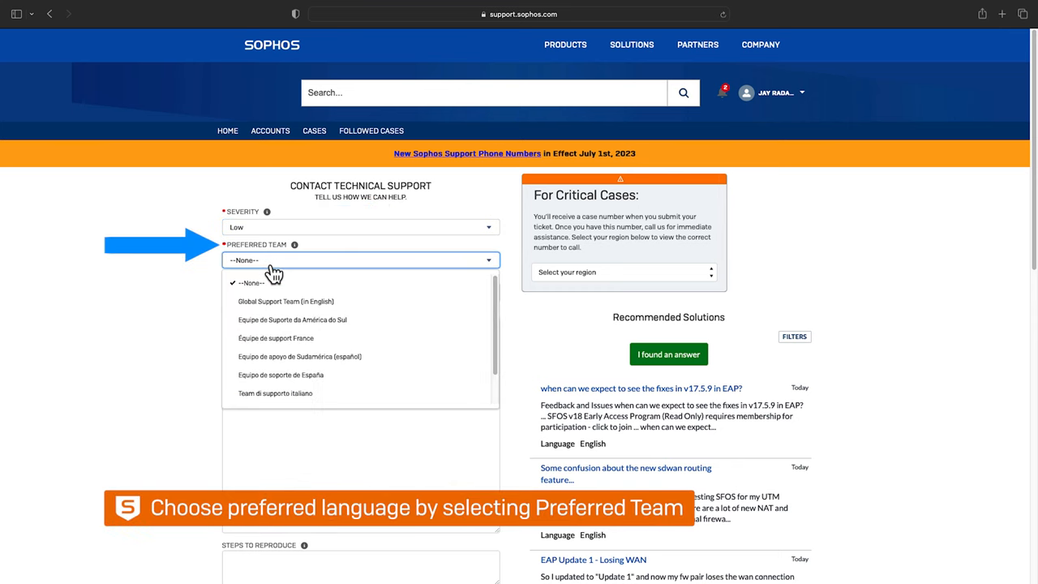
pyautogui.scroll(-3)
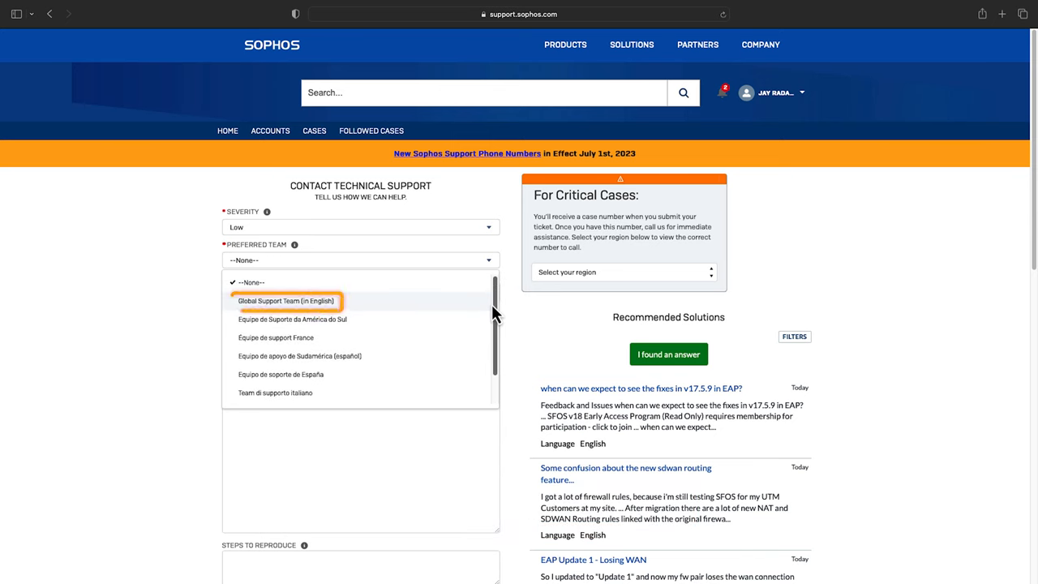
pyautogui.moveTo(477, 309)
pyautogui.write('Tamper Protec')
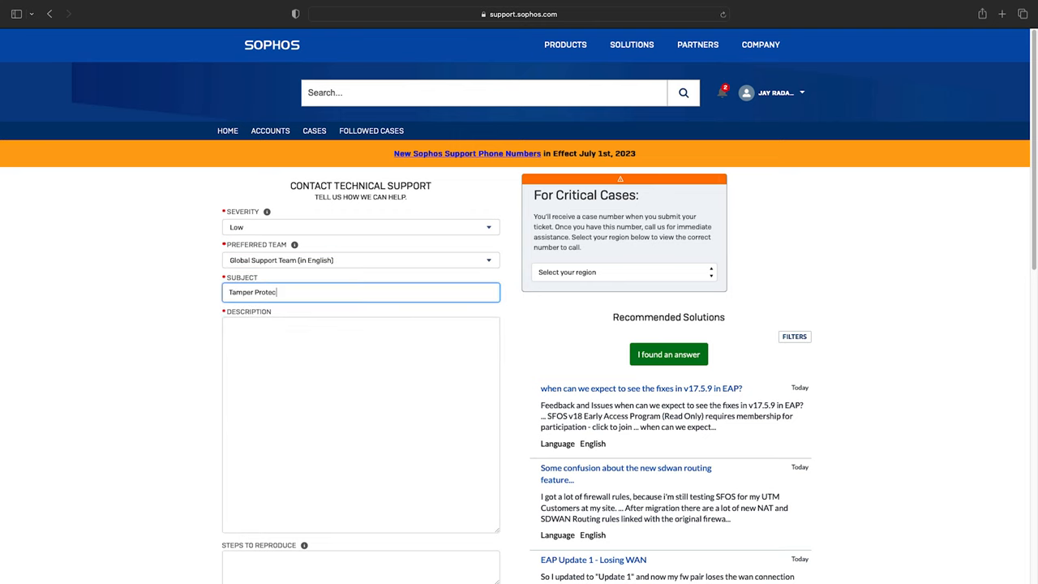
# Describe the tamper protection issue, set product category and 3 affected computers, and submit.
pyautogui.write('Unable to disable tamper protection')
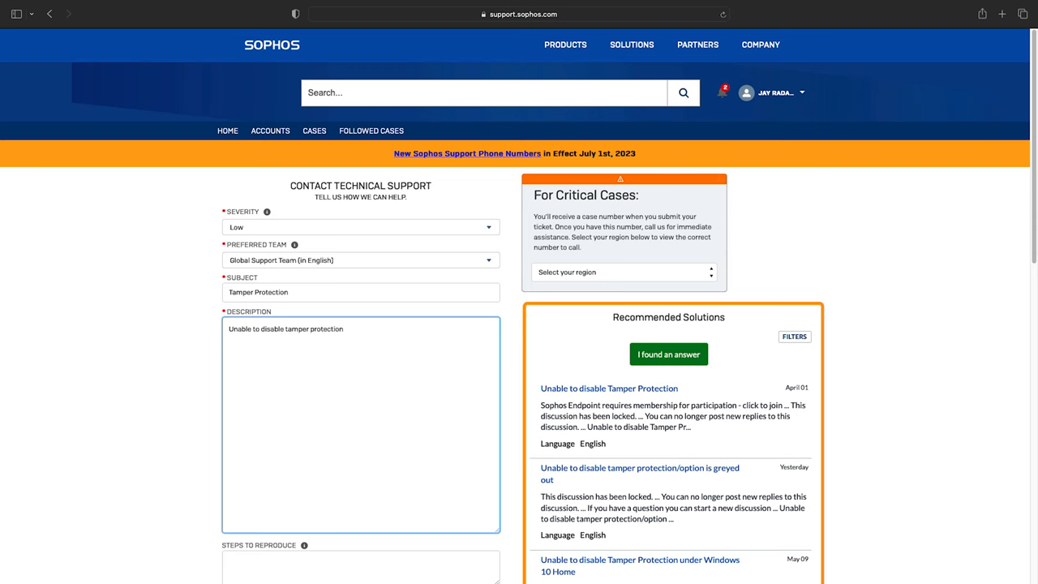
pyautogui.scroll(-3)
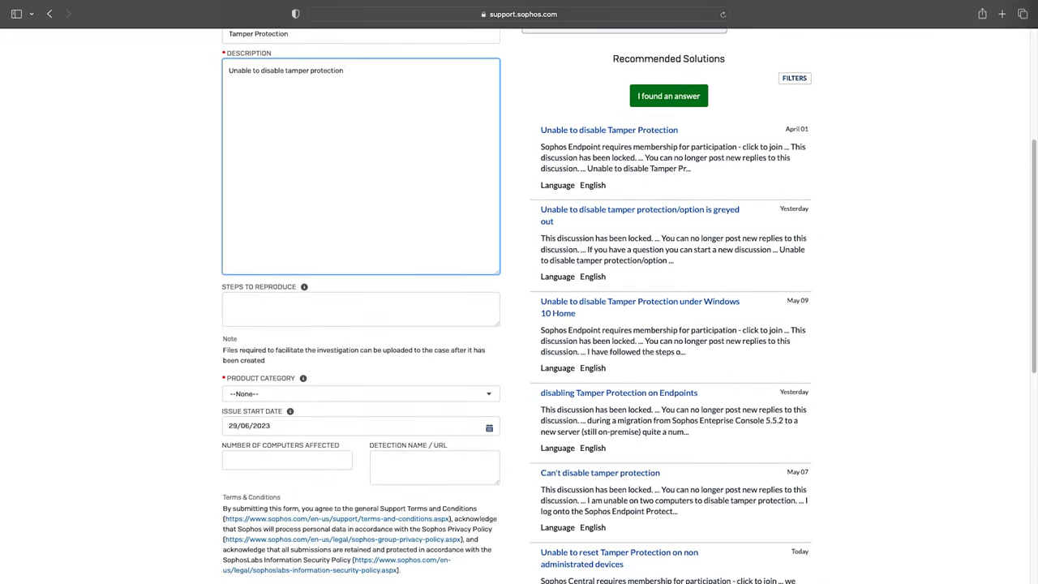
pyautogui.write('Attempt to disable tamper p')
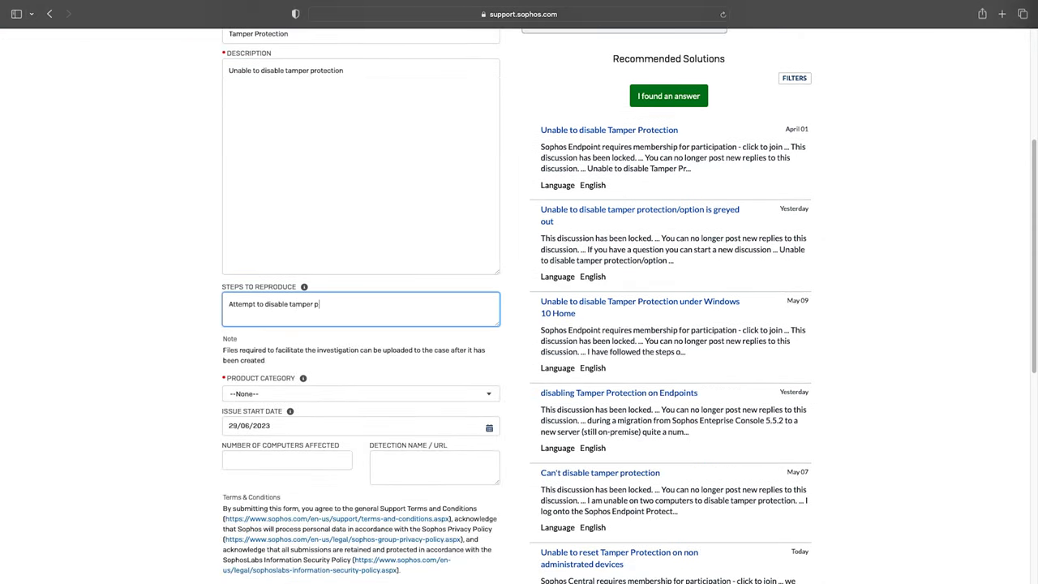
pyautogui.write('rotection')
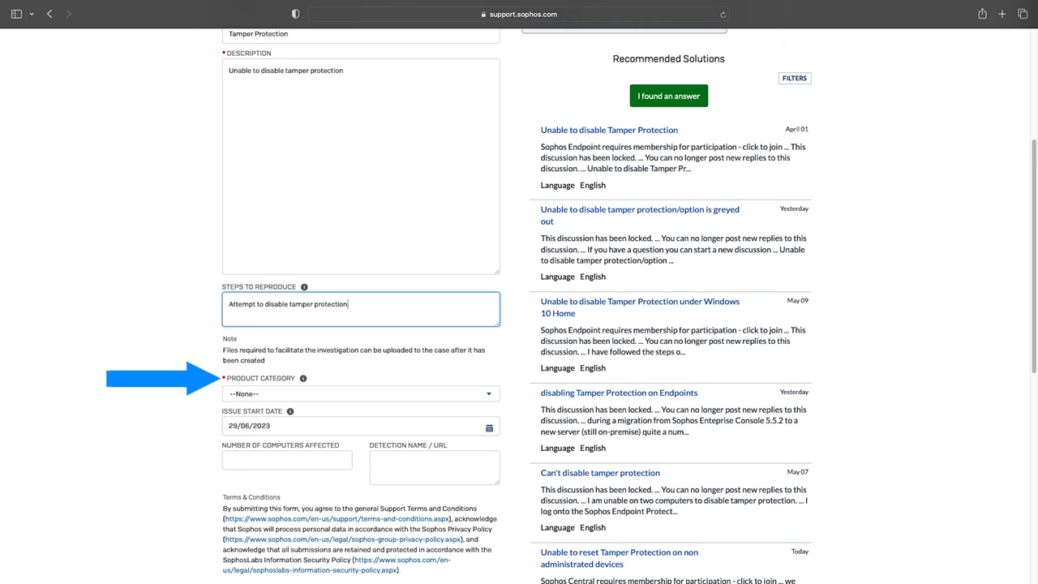
pyautogui.moveTo(349, 402)
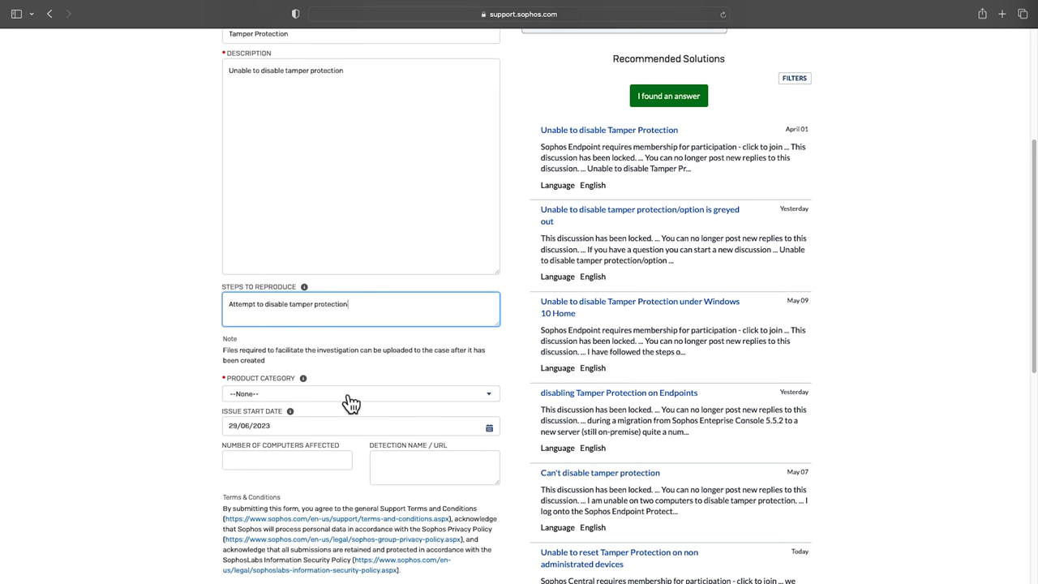
pyautogui.click(360, 393)
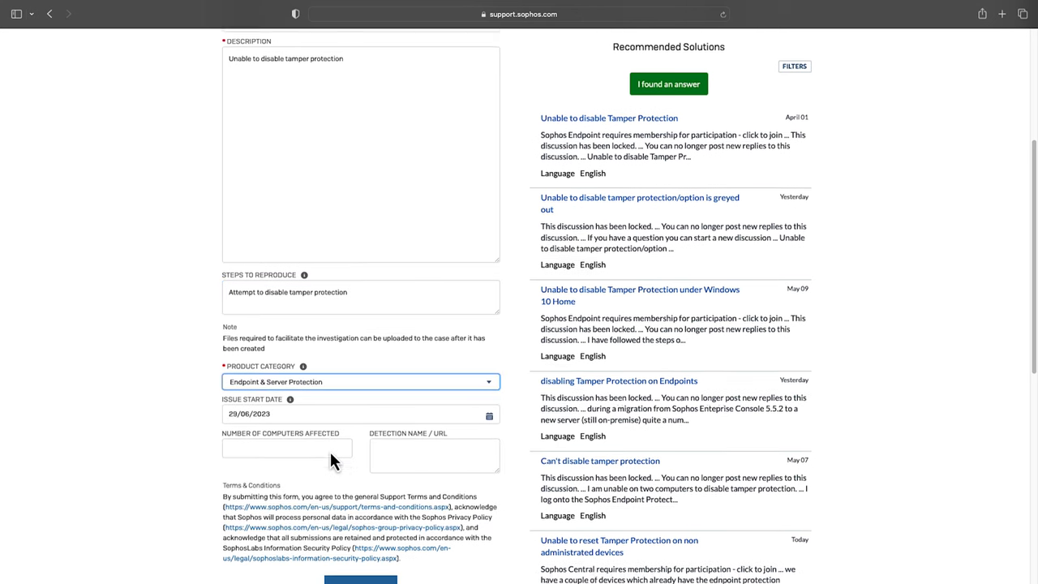
pyautogui.write('3')
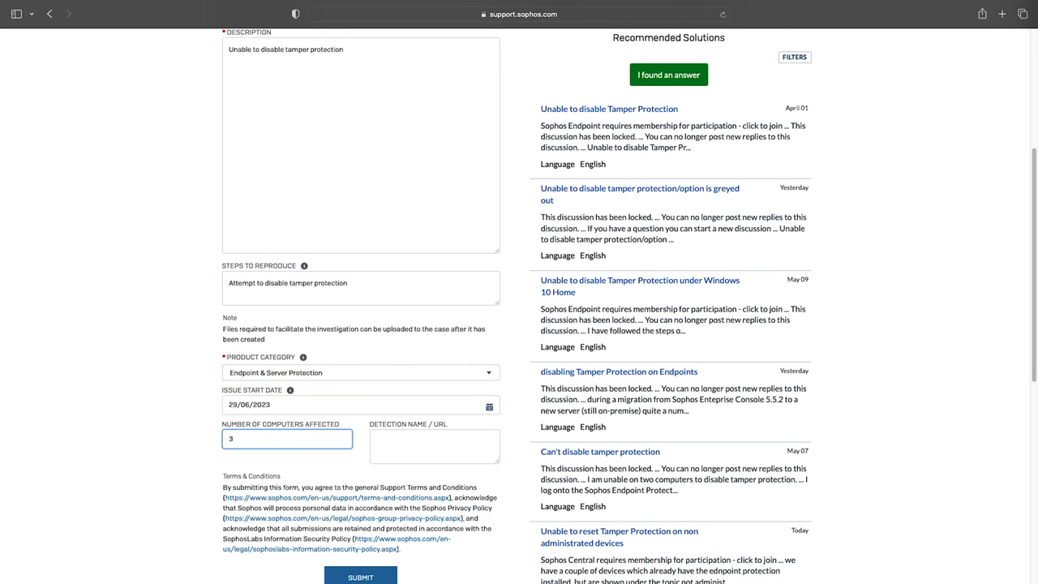
pyautogui.click(362, 576)
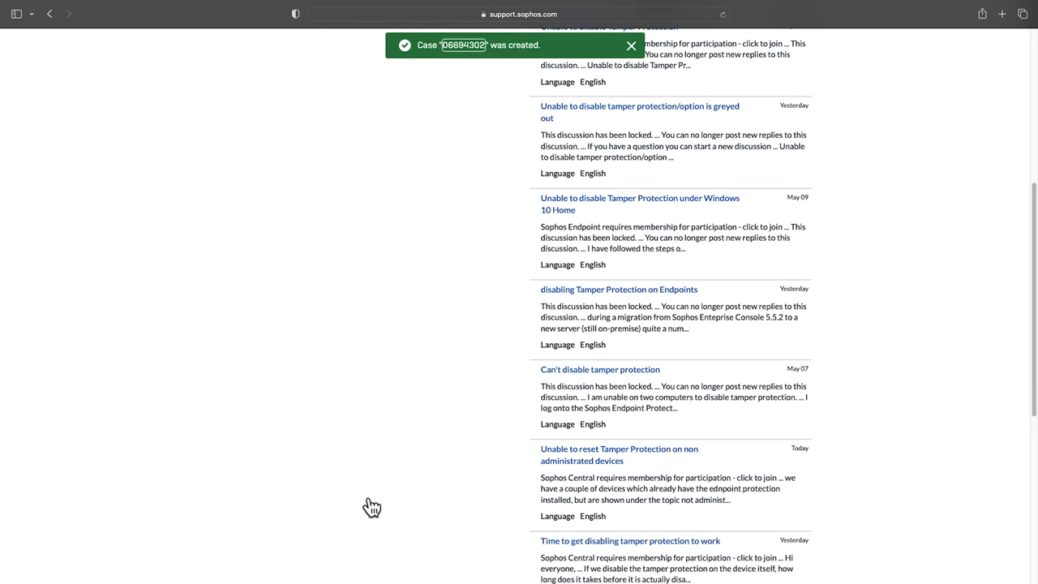
pyautogui.moveTo(469, 57)
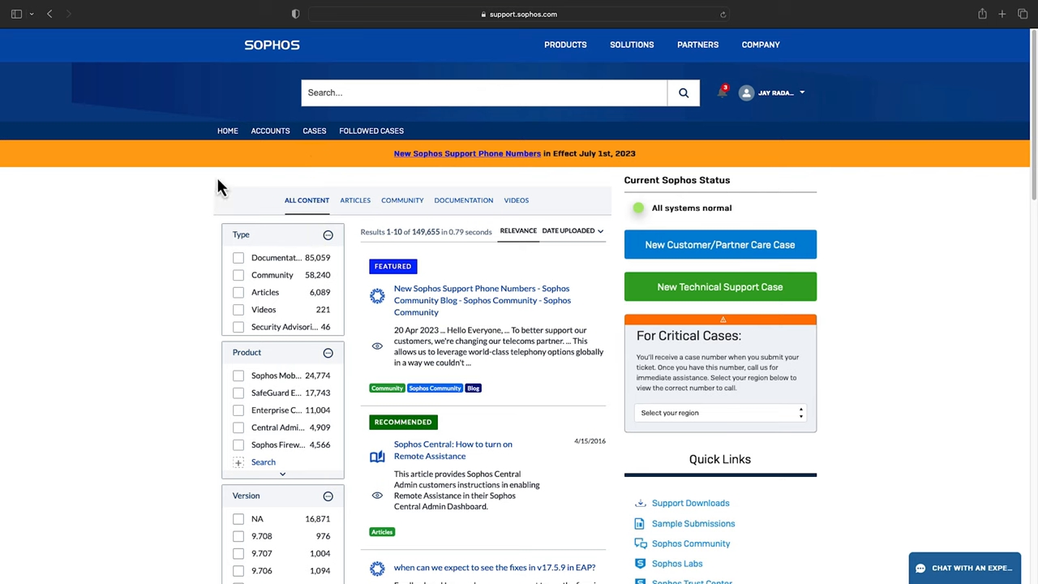
# Open case 06694302 from Cases and post a comment that the issue affects 5 endpoints.
pyautogui.click(314, 130)
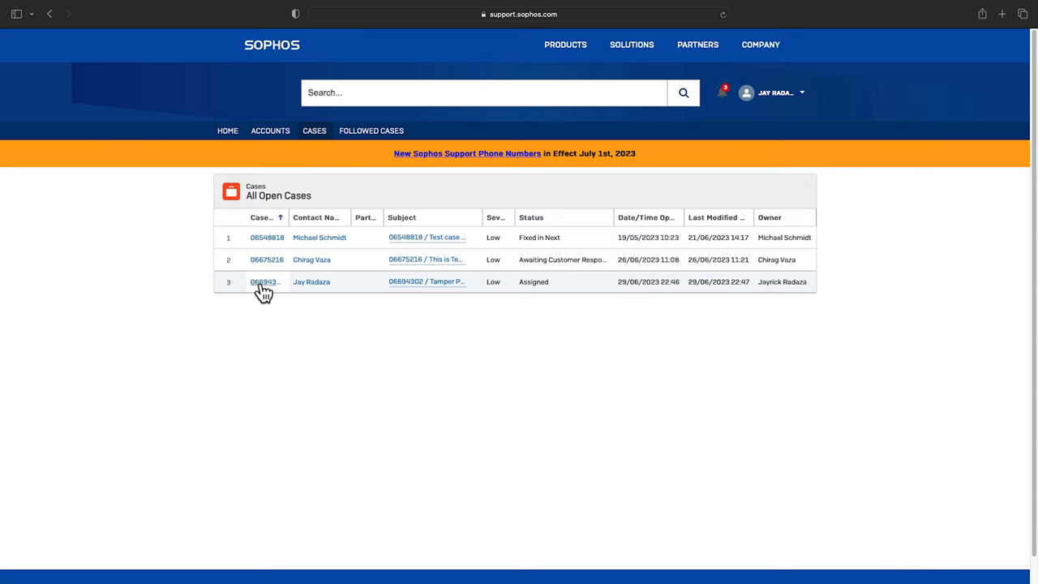
pyautogui.click(263, 282)
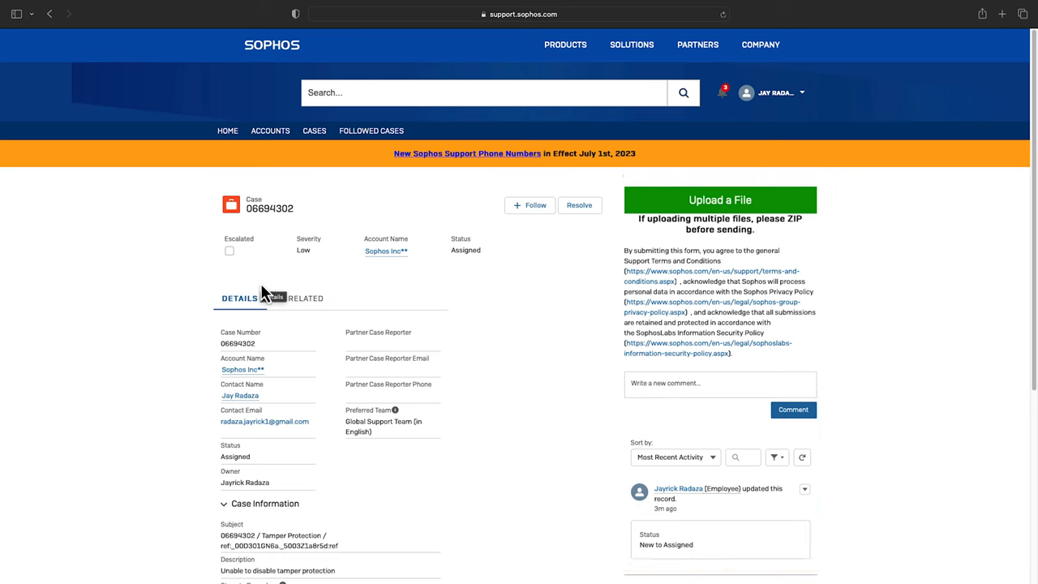
pyautogui.write('Issue now affecting 5 endpoints')
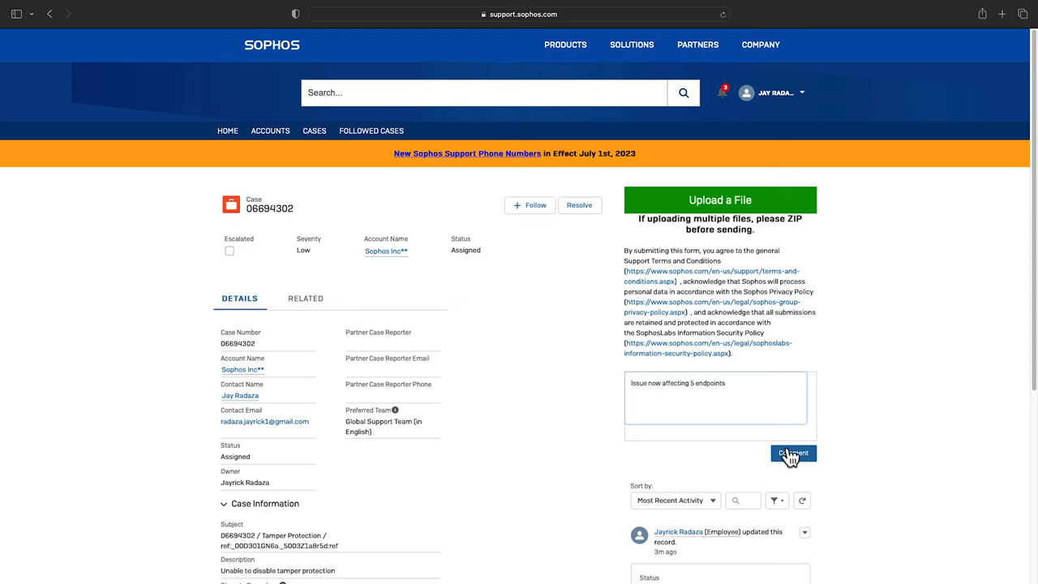
pyautogui.click(793, 453)
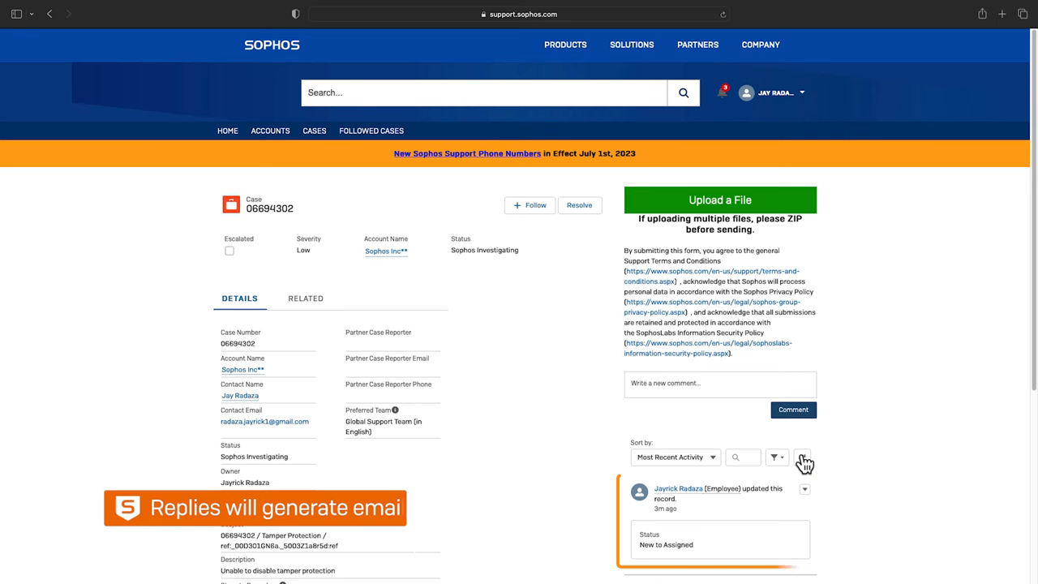
pyautogui.scroll(-3)
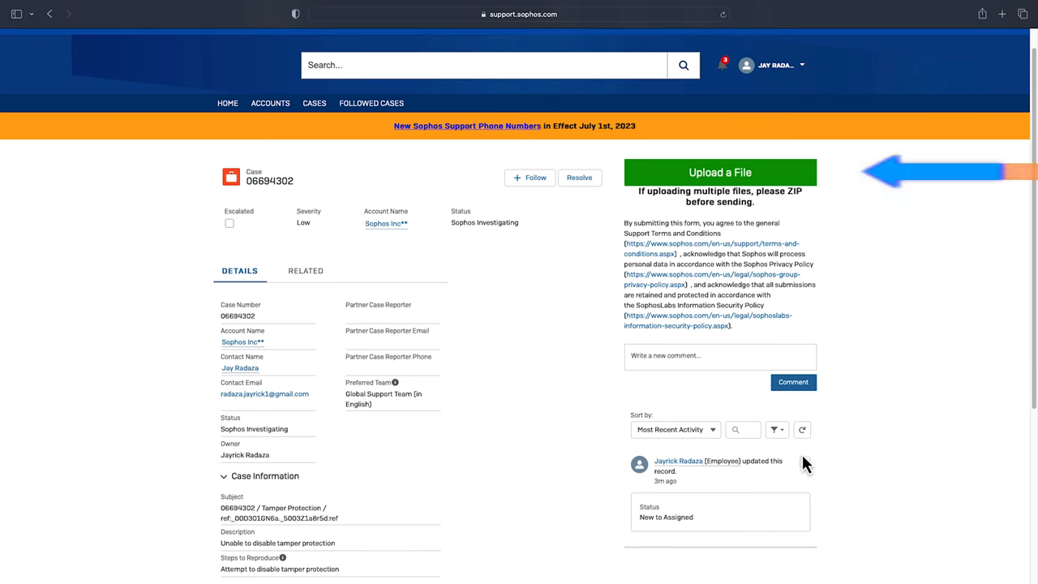
# Open the SendSafely secure file upload for the case and add a file.
pyautogui.click(719, 172)
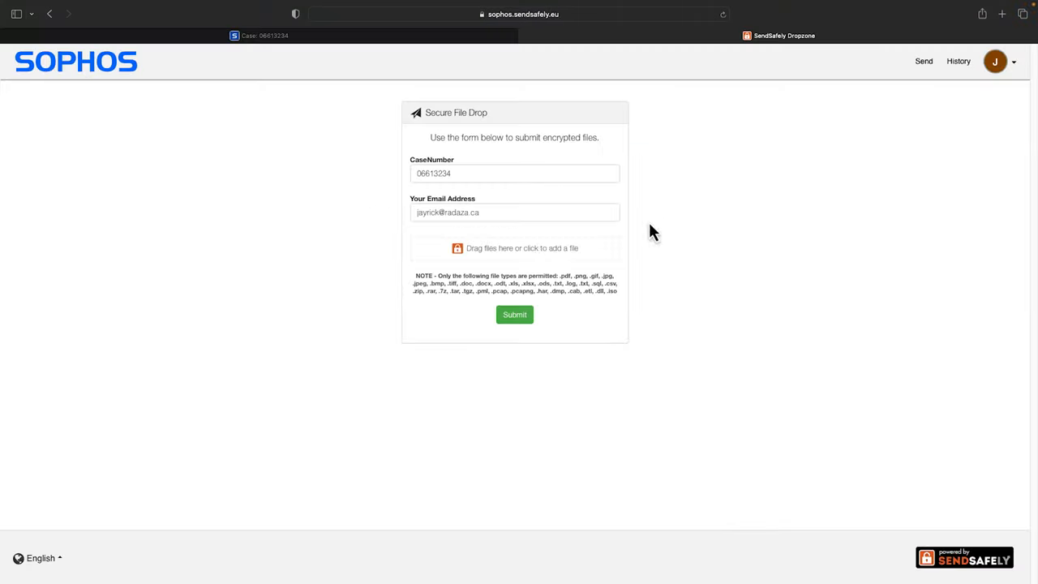
pyautogui.click(514, 248)
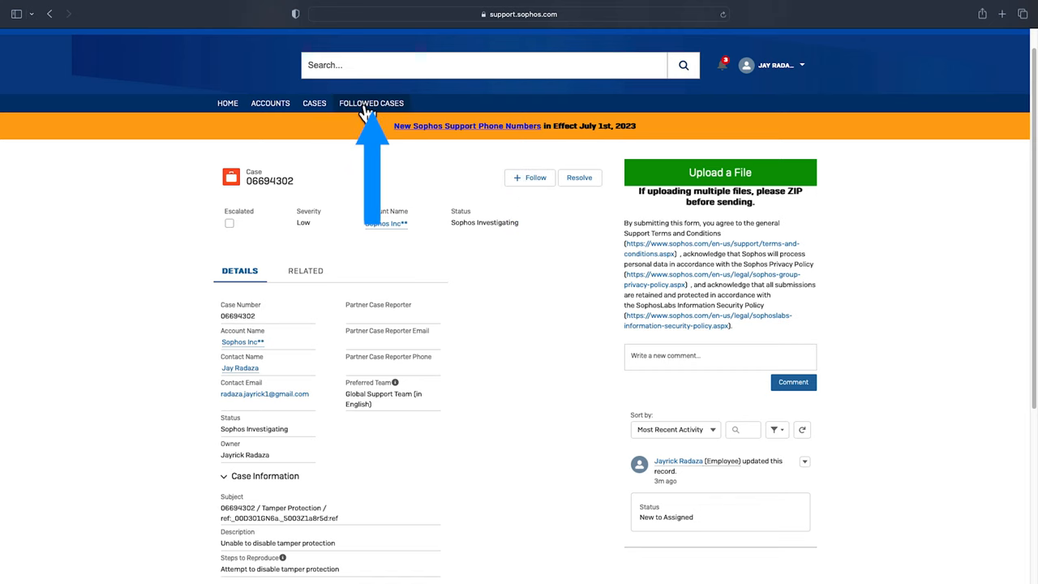
# View followed-case activity and MSP_Demo's related assets and cases, then return home.
pyautogui.click(372, 103)
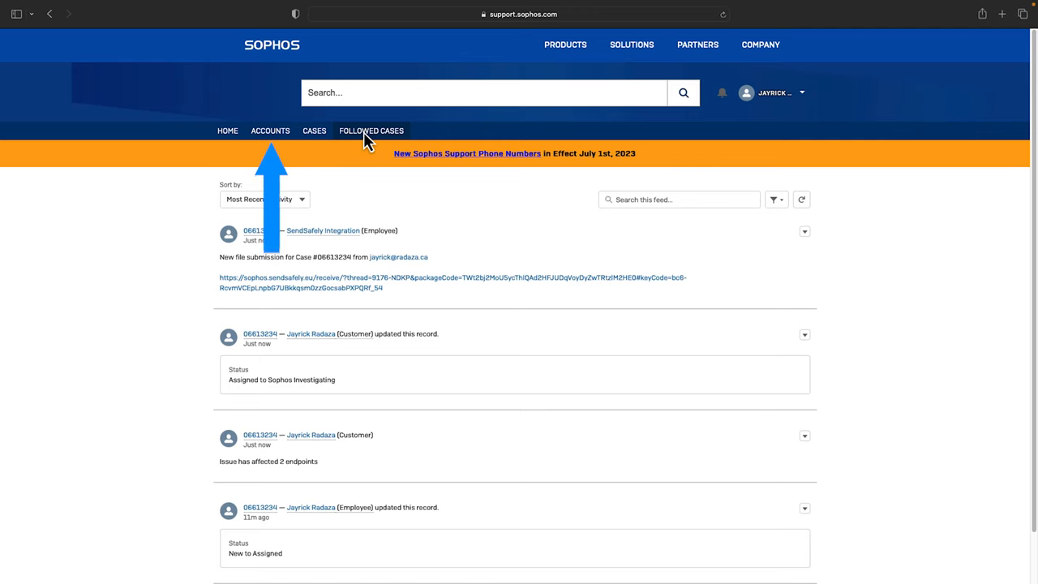
pyautogui.click(271, 131)
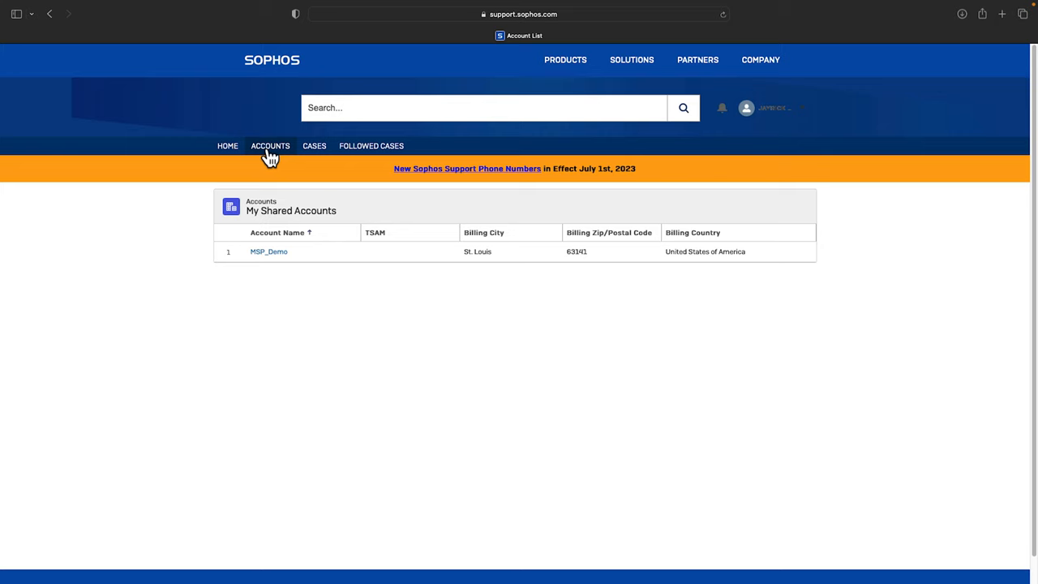
pyautogui.click(269, 251)
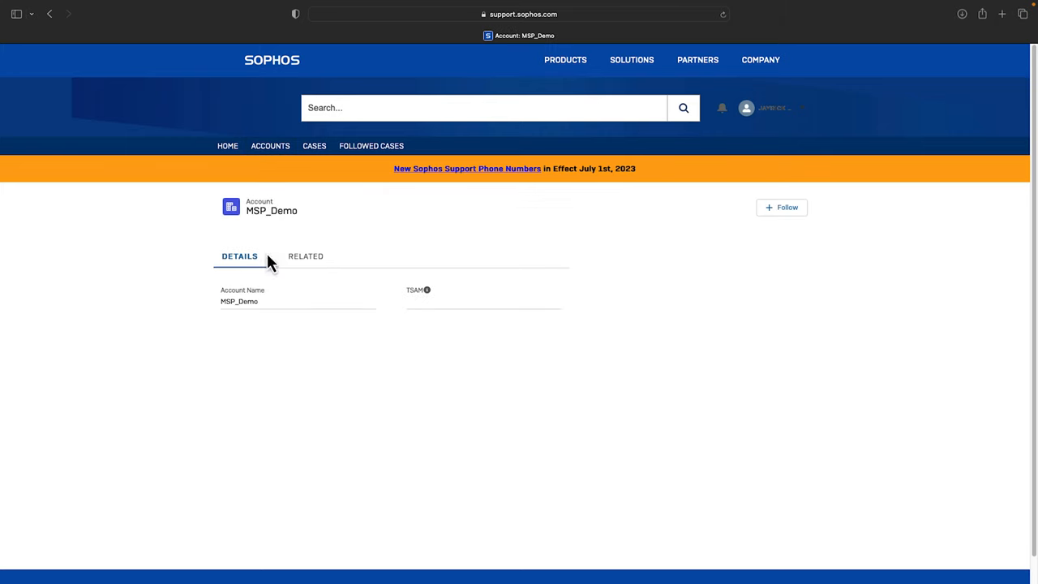
pyautogui.click(303, 256)
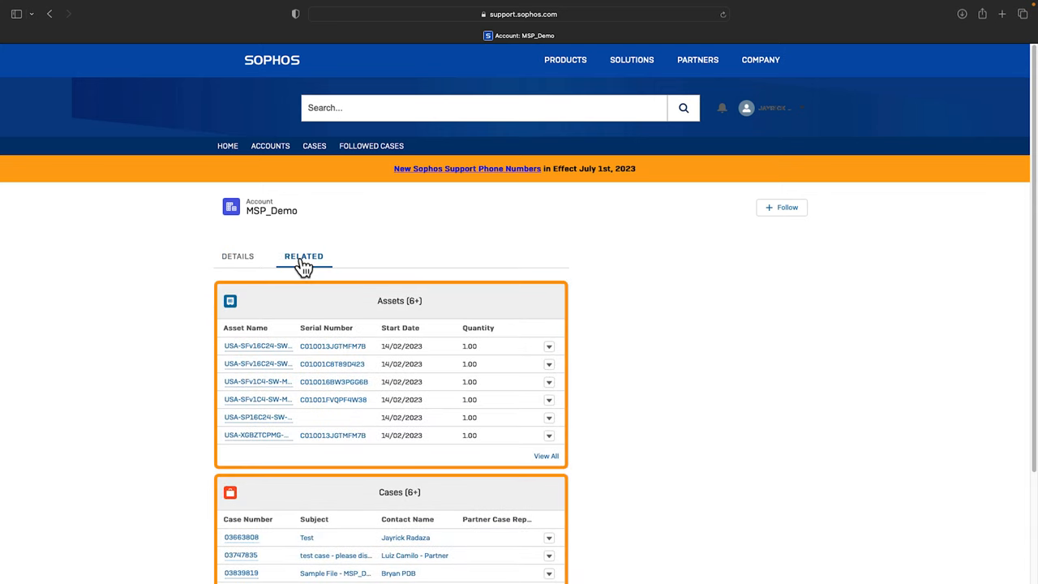
pyautogui.click(227, 130)
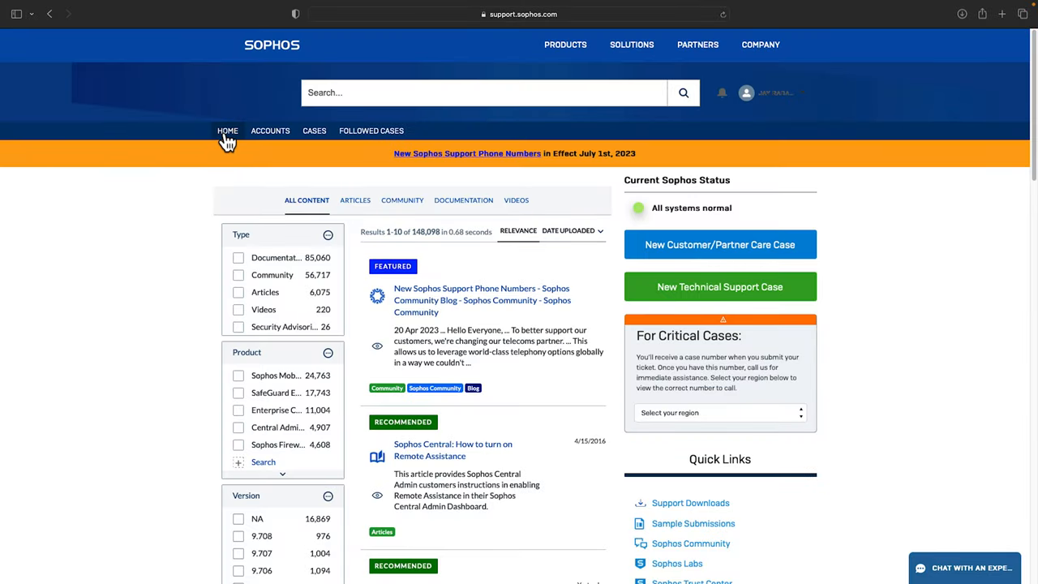
# Grant data access under Test Cloud Partner Dashboard Access on the home page.
pyautogui.scroll(-3)
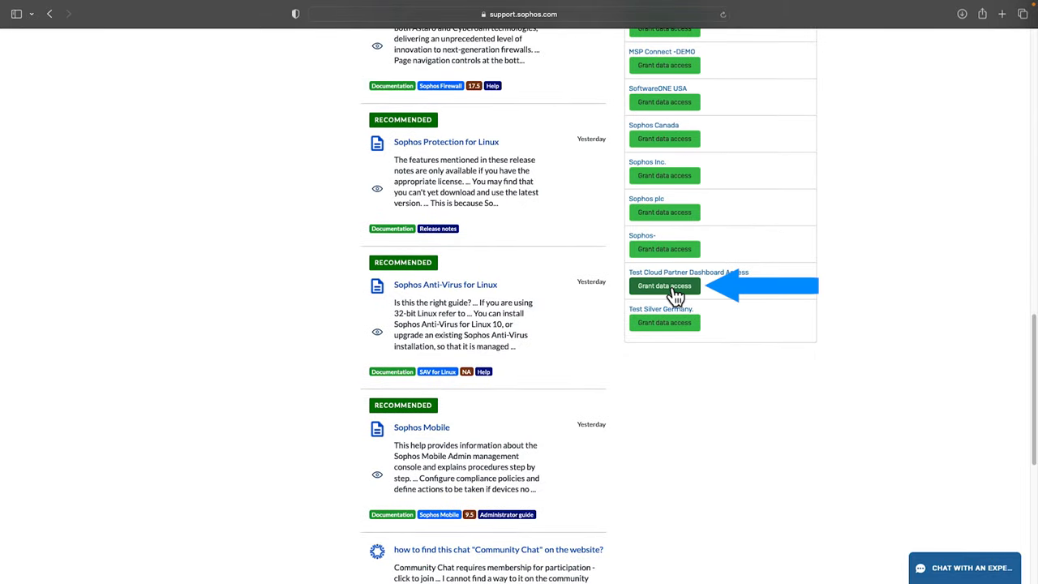
pyautogui.click(663, 286)
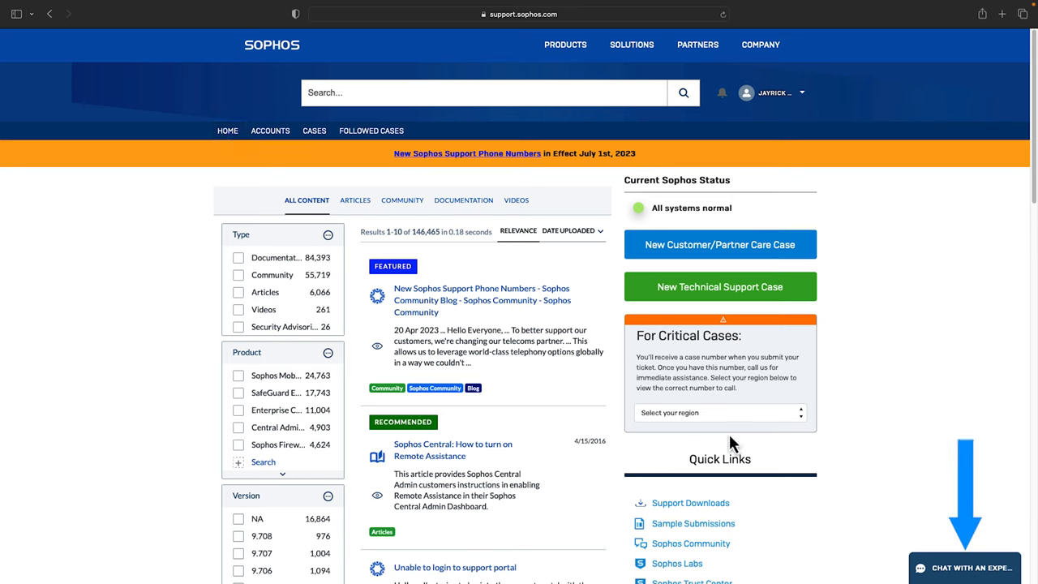
# Request a live chat about Tamper Protection with the end-user and server security team.
pyautogui.click(981, 567)
pyautogui.write('Tamper')
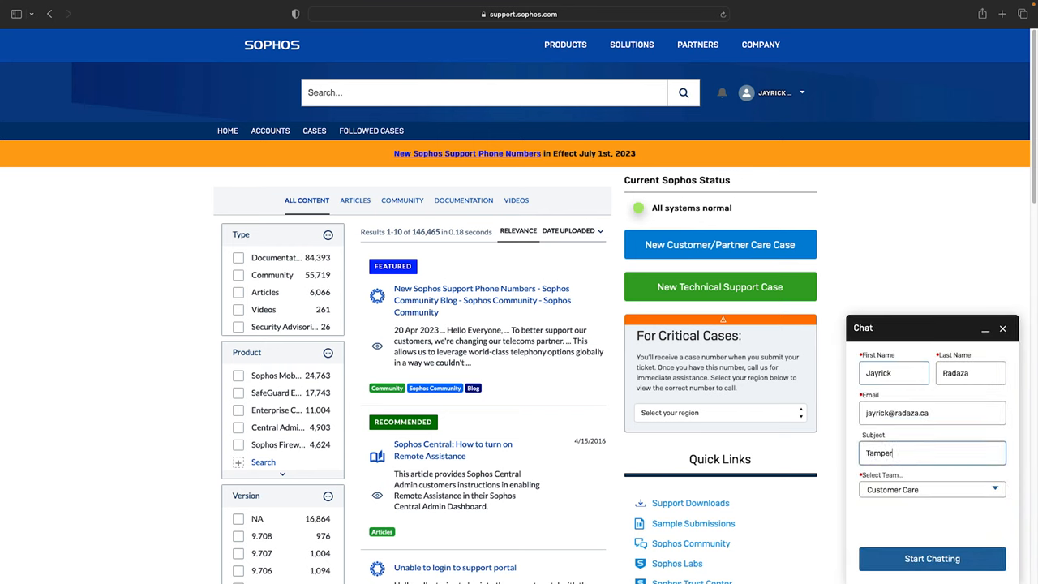
pyautogui.click(932, 490)
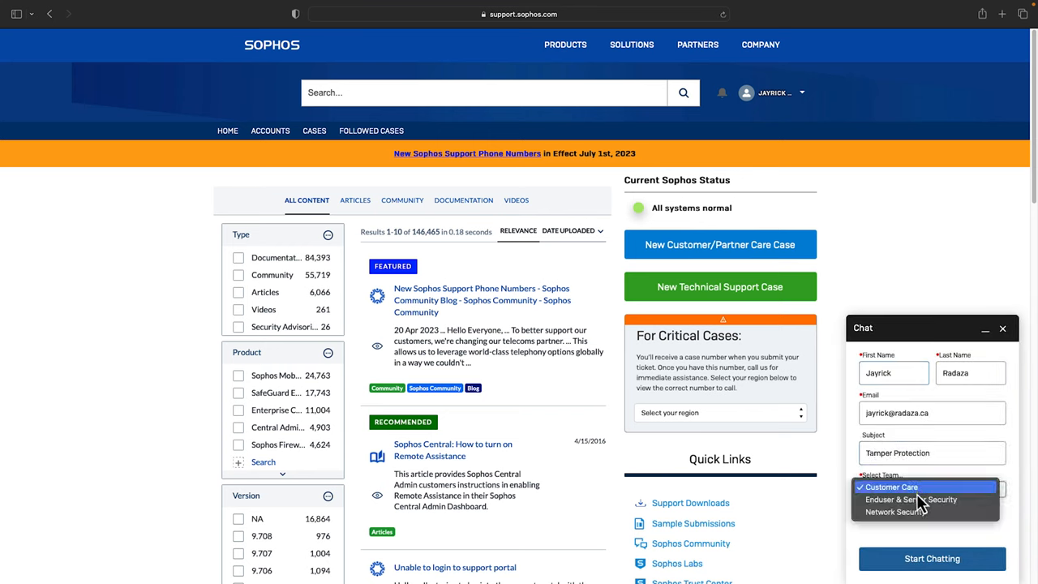
pyautogui.click(918, 558)
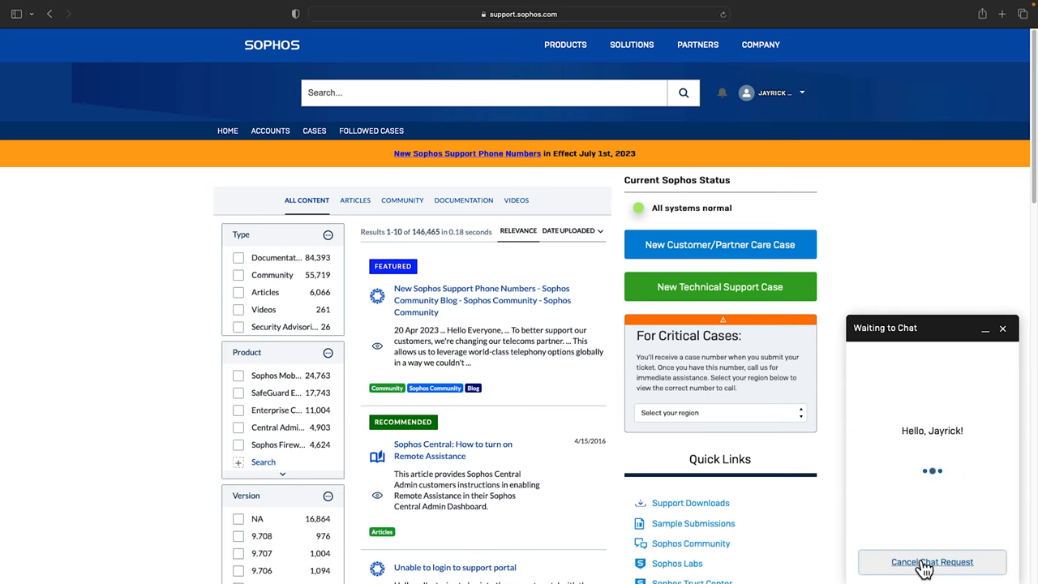